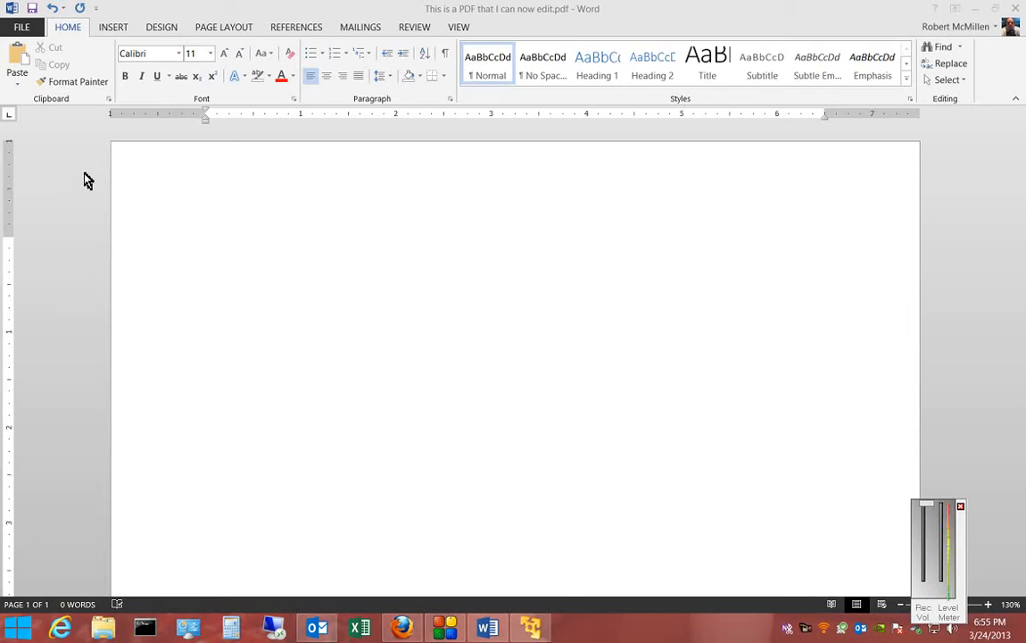
pyautogui.moveTo(75, 155)
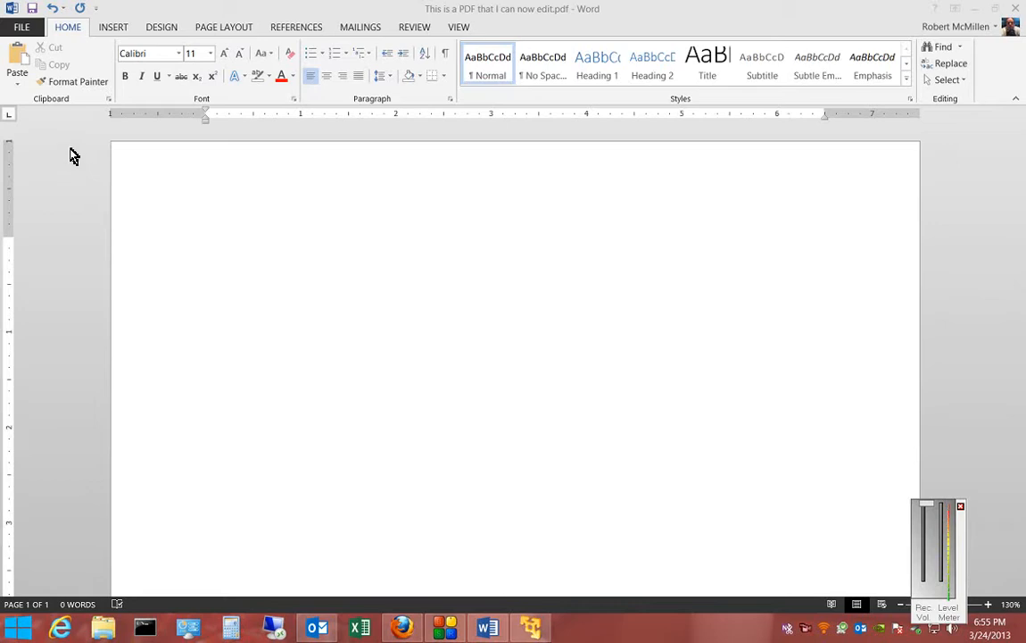
# Show the ribbon's insertion options above the blank document.
pyautogui.click(114, 26)
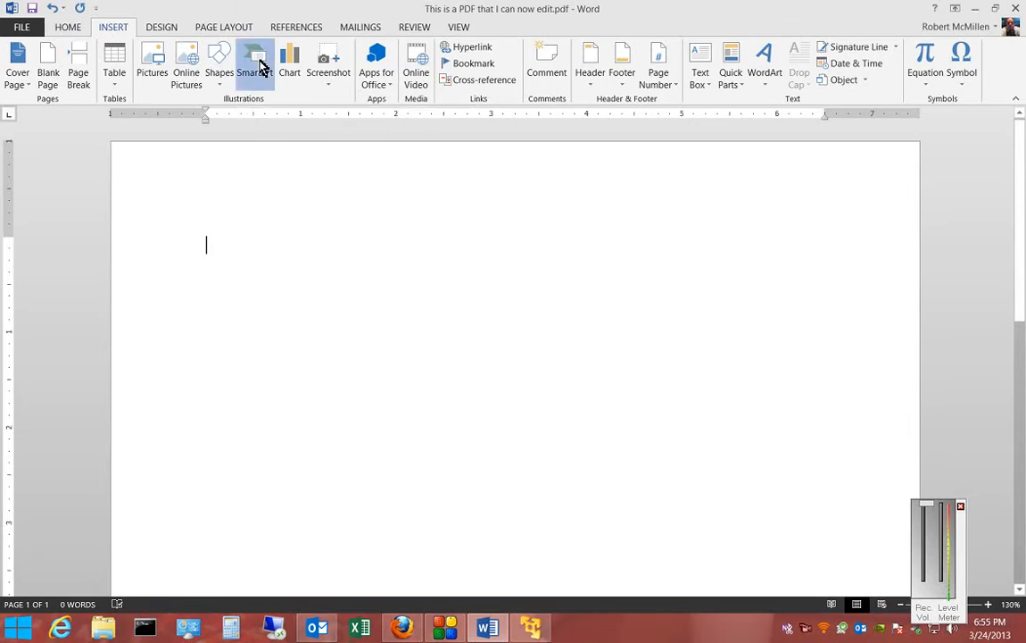
# Browse the SmartArt chooser's List, Process, Relationship and Picture categories, ending back on All.
pyautogui.click(253, 62)
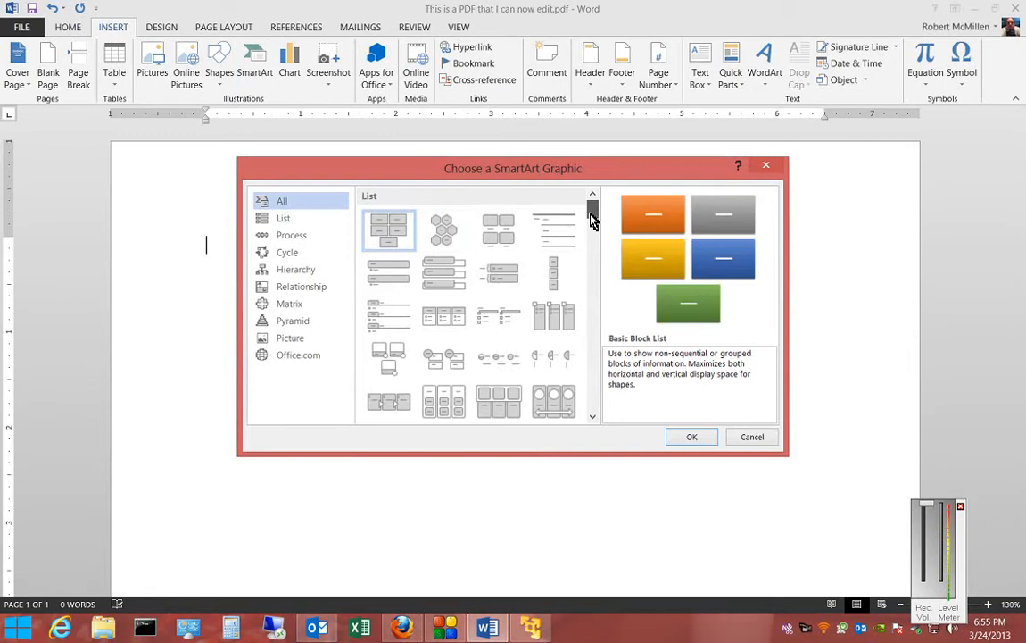
pyautogui.click(282, 218)
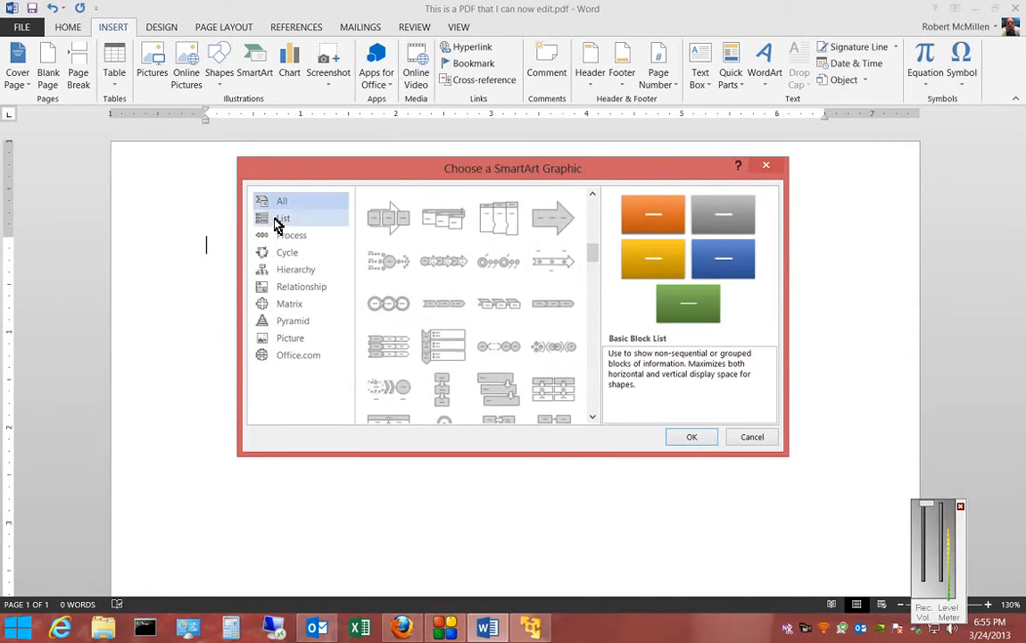
pyautogui.click(292, 235)
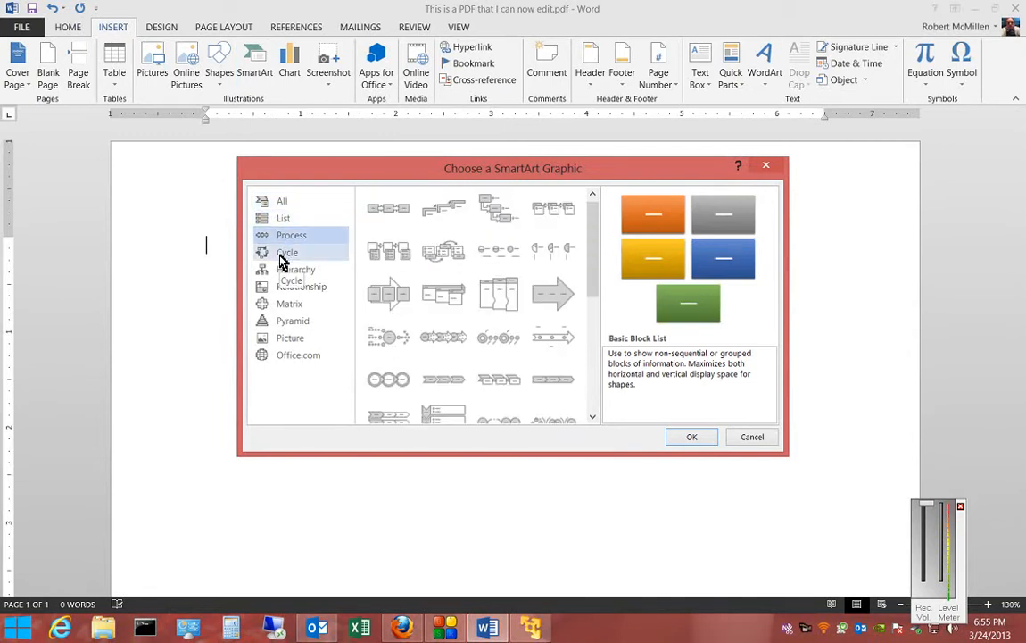
pyautogui.click(299, 286)
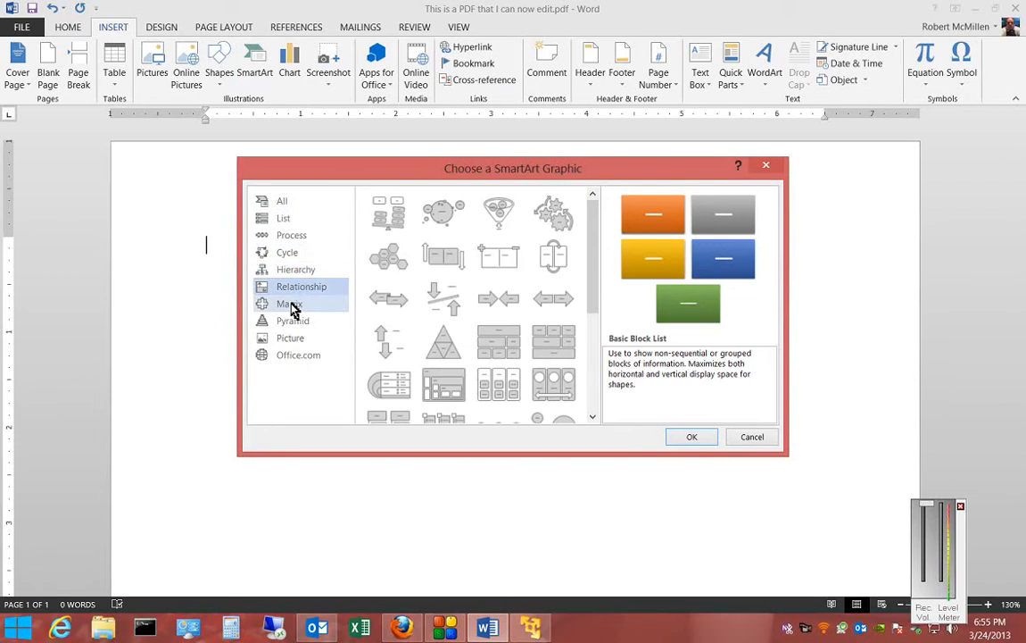
pyautogui.click(290, 337)
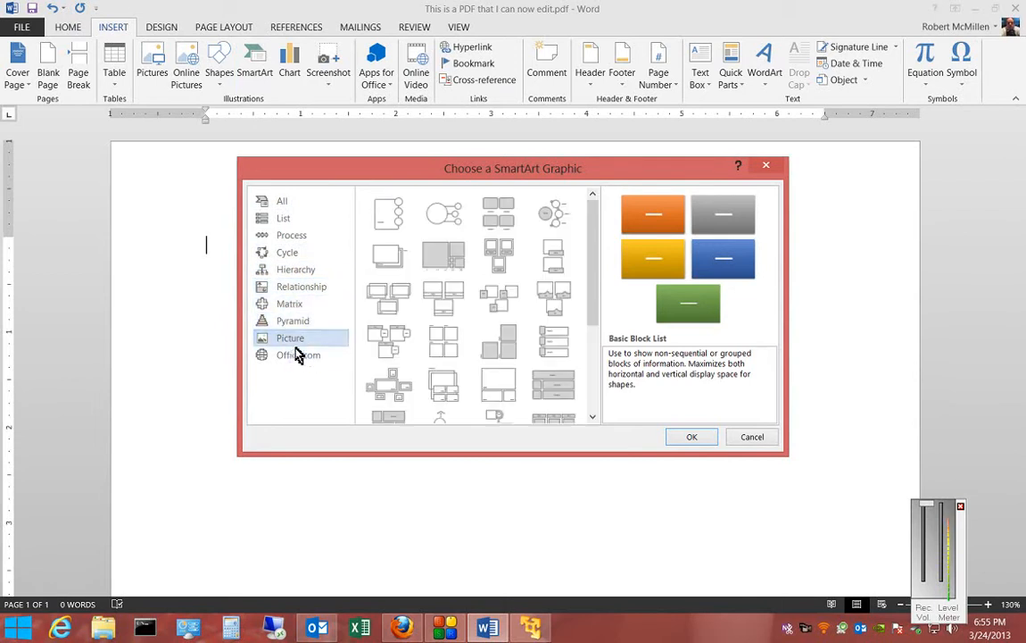
pyautogui.click(282, 200)
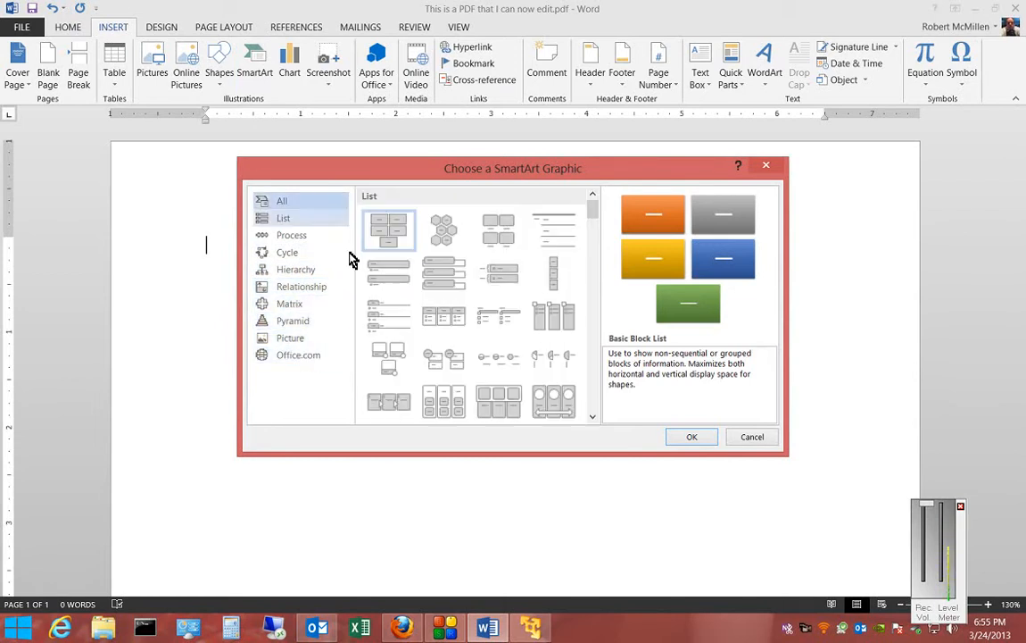
# Insert a Basic Block List and fill its first boxes with HELLO (restyled) and World.
pyautogui.click(692, 436)
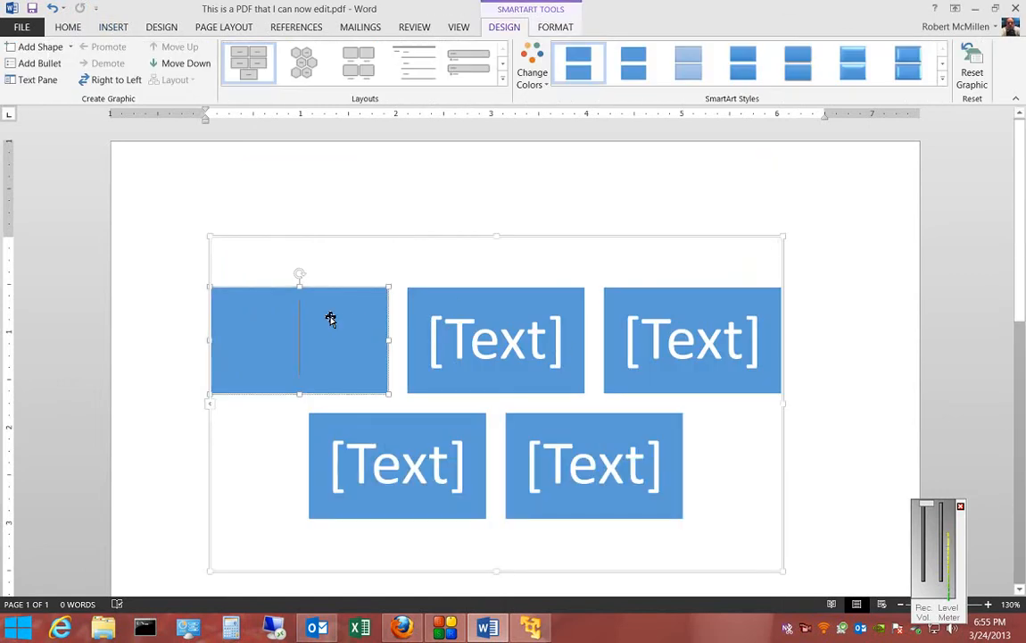
pyautogui.moveTo(491, 385)
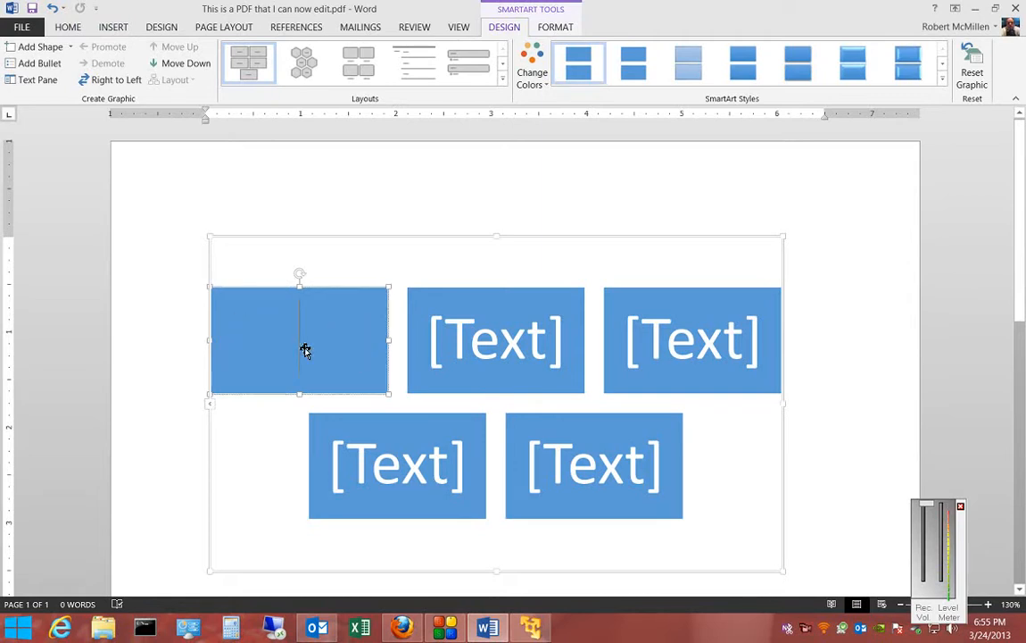
pyautogui.write('Hell')
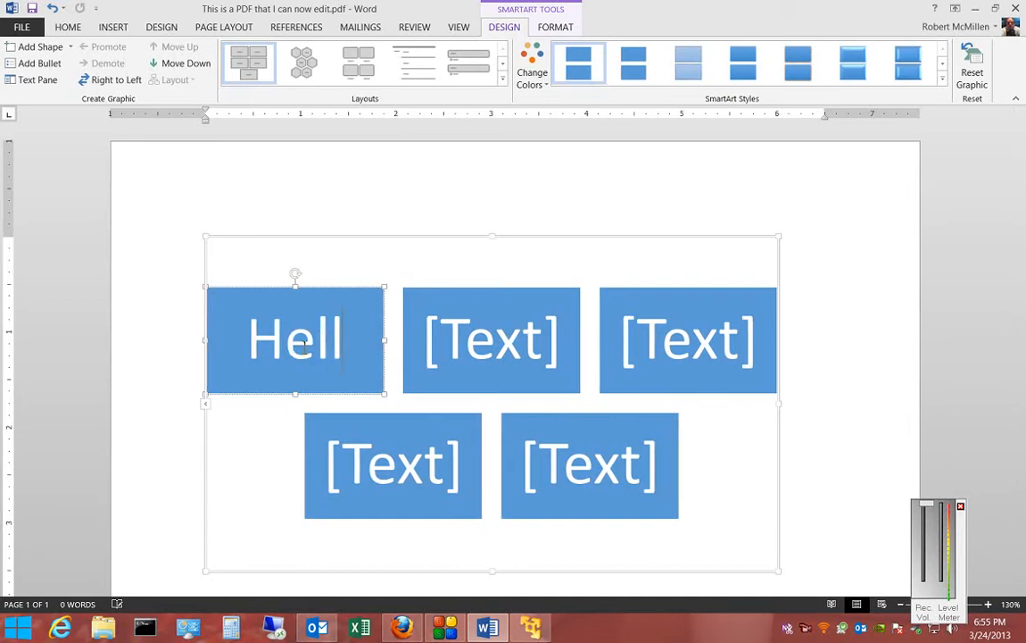
pyautogui.write('o')
pyautogui.click(491, 339)
pyautogui.write('World')
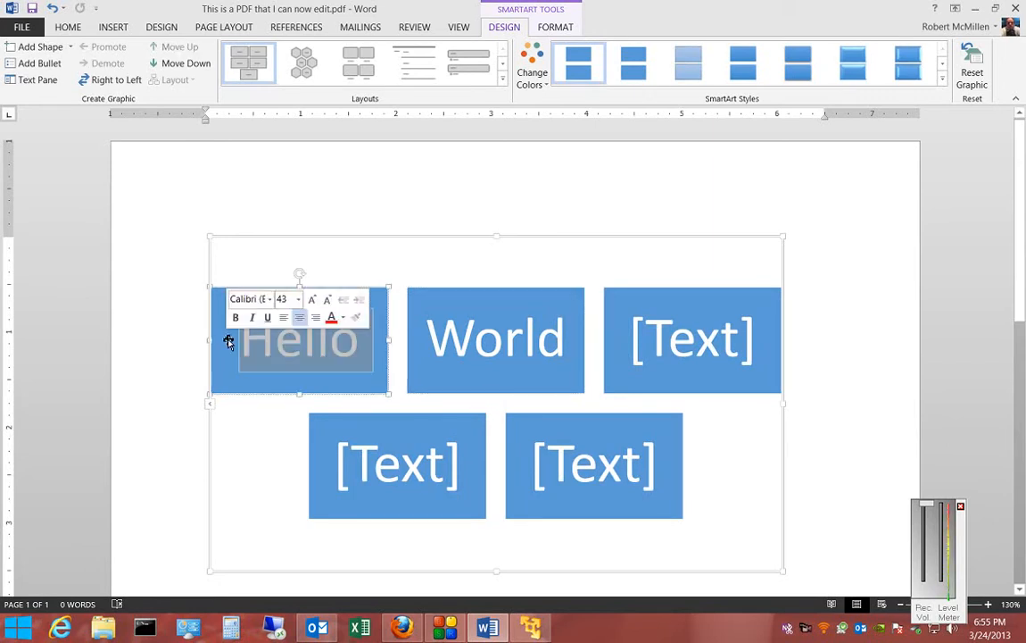
pyautogui.click(297, 299)
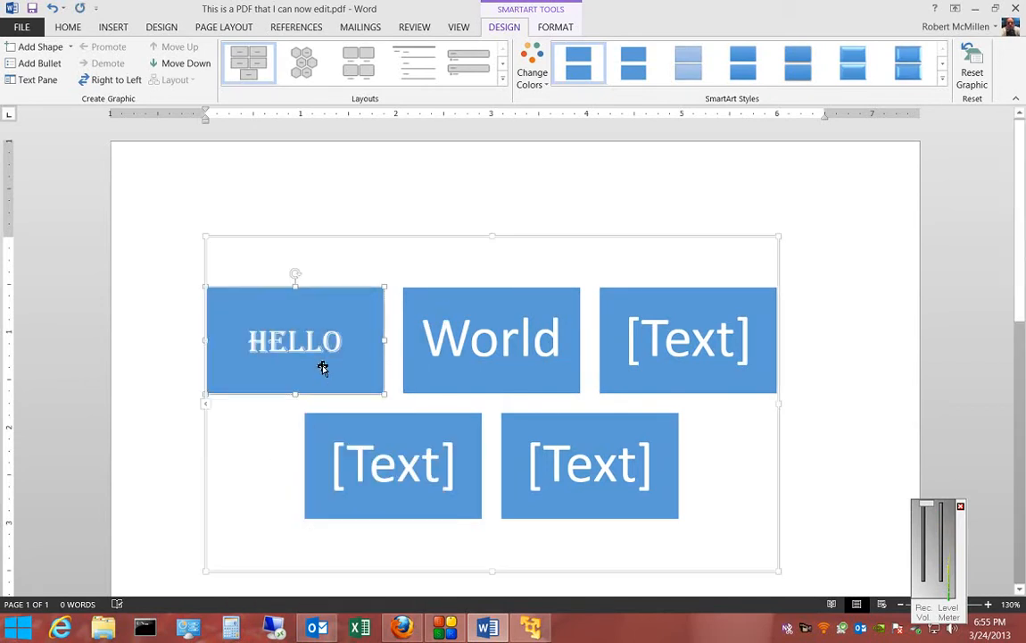
pyautogui.click(687, 339)
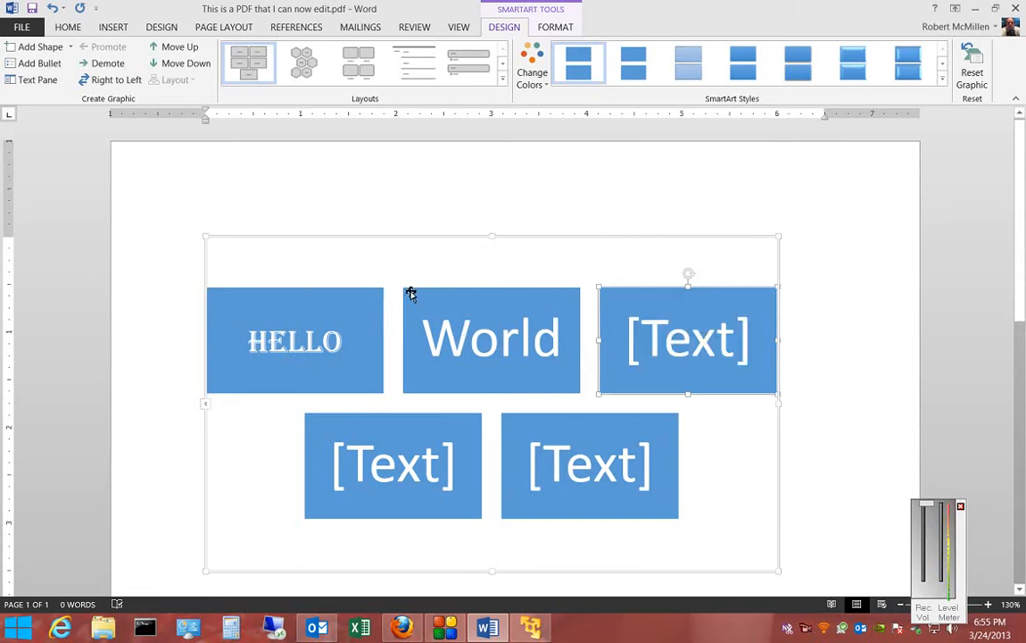
pyautogui.moveTo(269, 295)
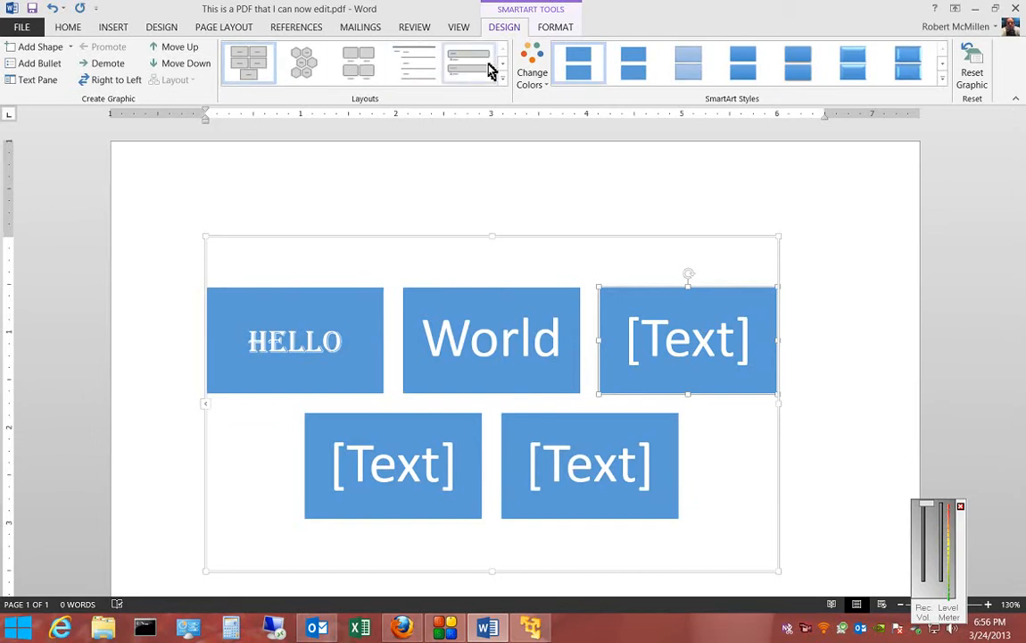
# Try the picture list layout, then apply the alternating hexagons layout to the graphic.
pyautogui.click(413, 62)
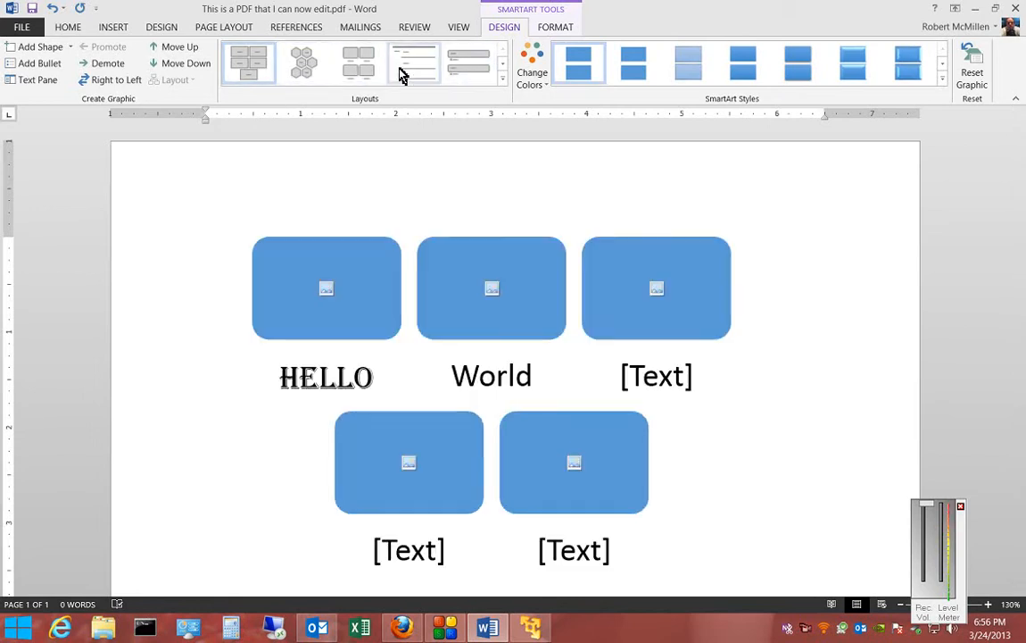
pyautogui.click(301, 63)
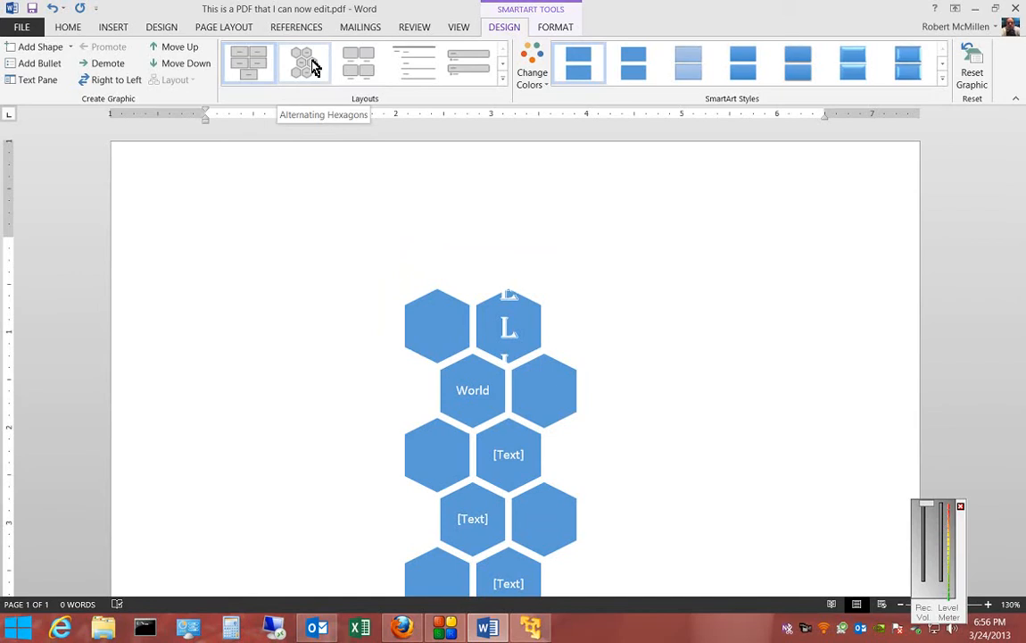
pyautogui.click(304, 63)
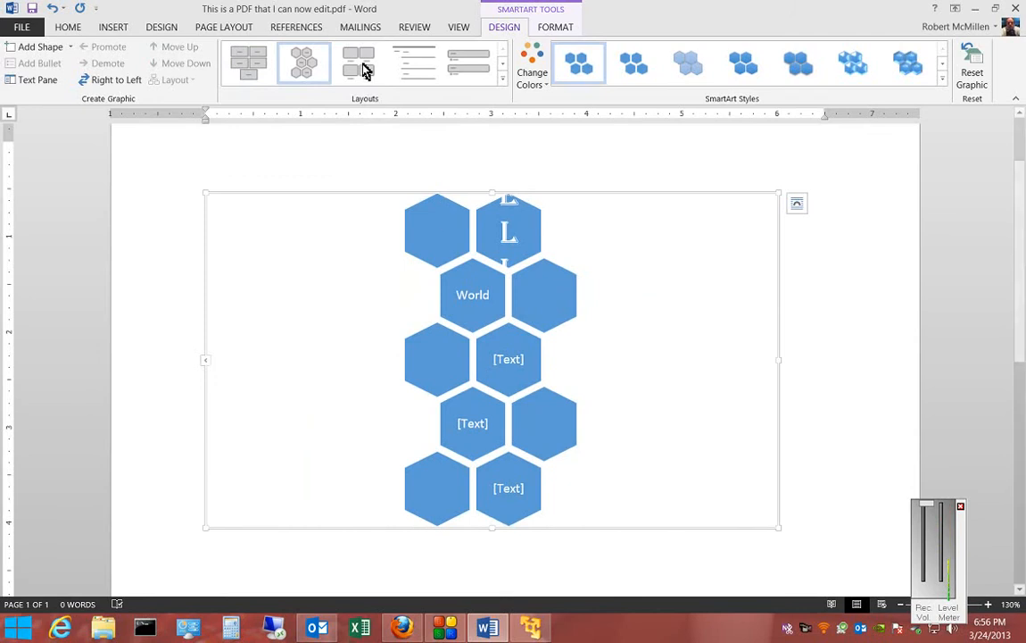
# Settle on the picture list layout from the full Layouts gallery.
pyautogui.click(359, 63)
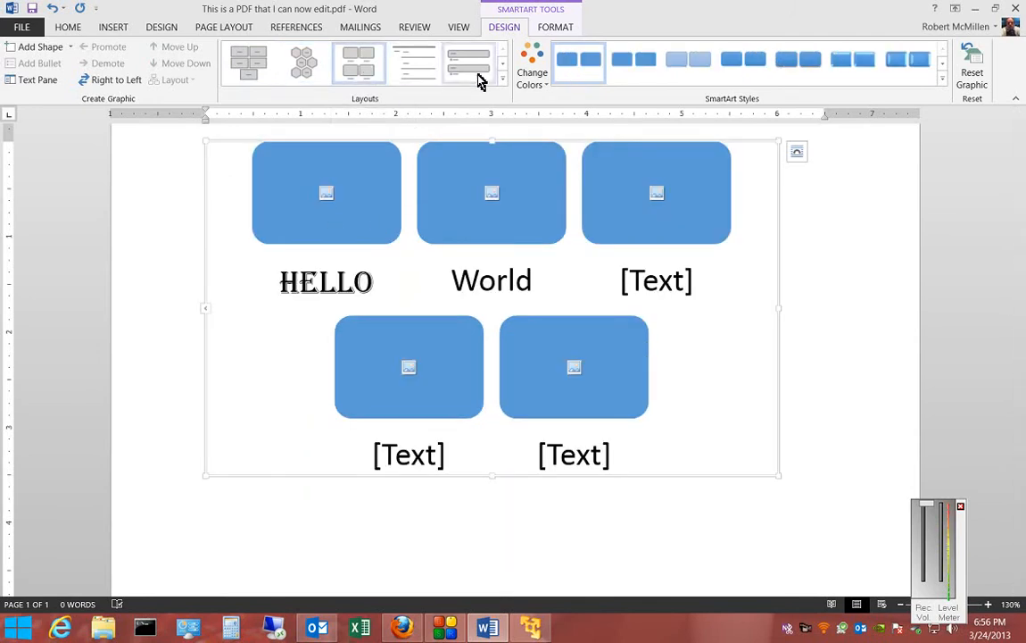
pyautogui.click(504, 81)
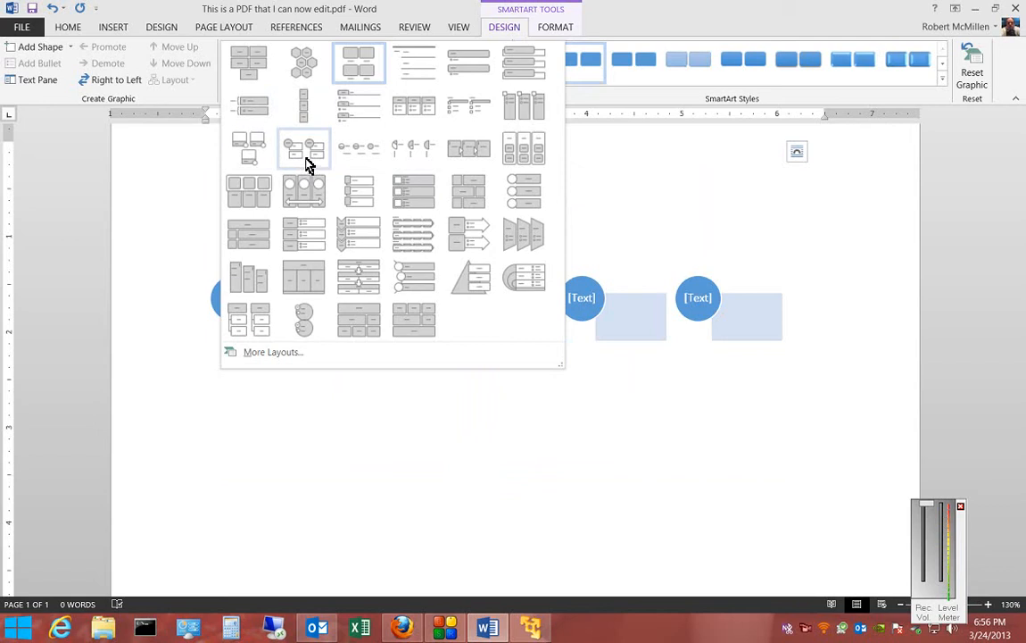
pyautogui.click(303, 146)
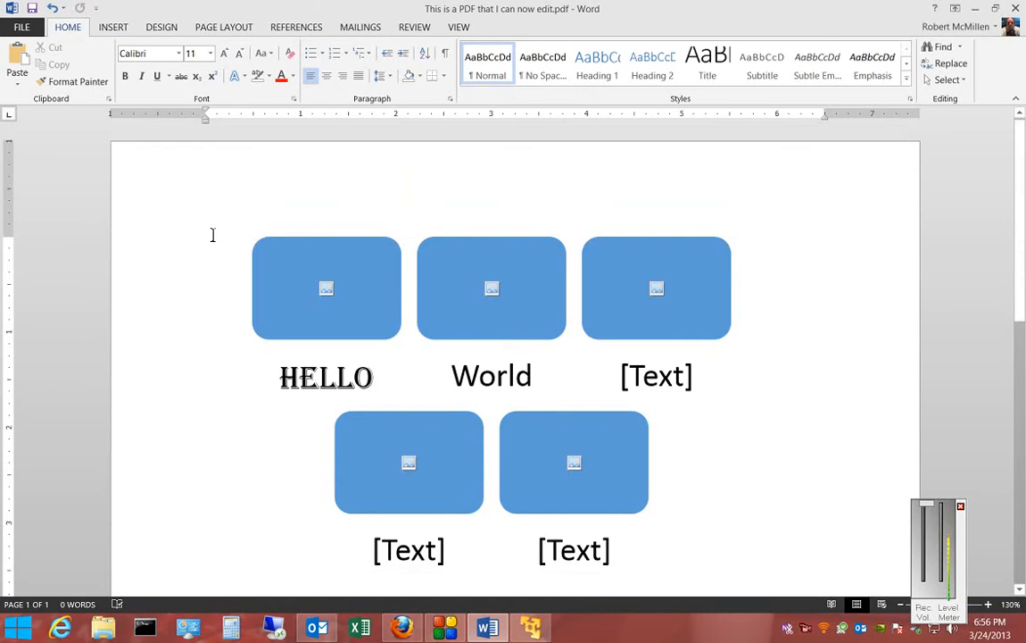
pyautogui.scroll(-3)
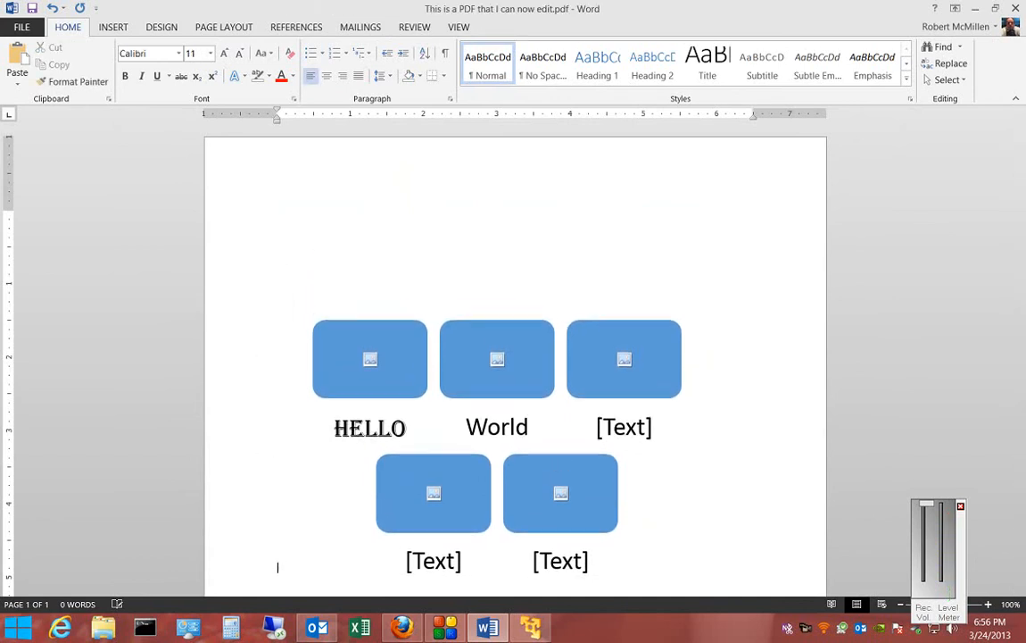
# Insert a second SmartArt graphic and give it the Hierarchy List layout of [Text] boxes.
pyautogui.click(113, 26)
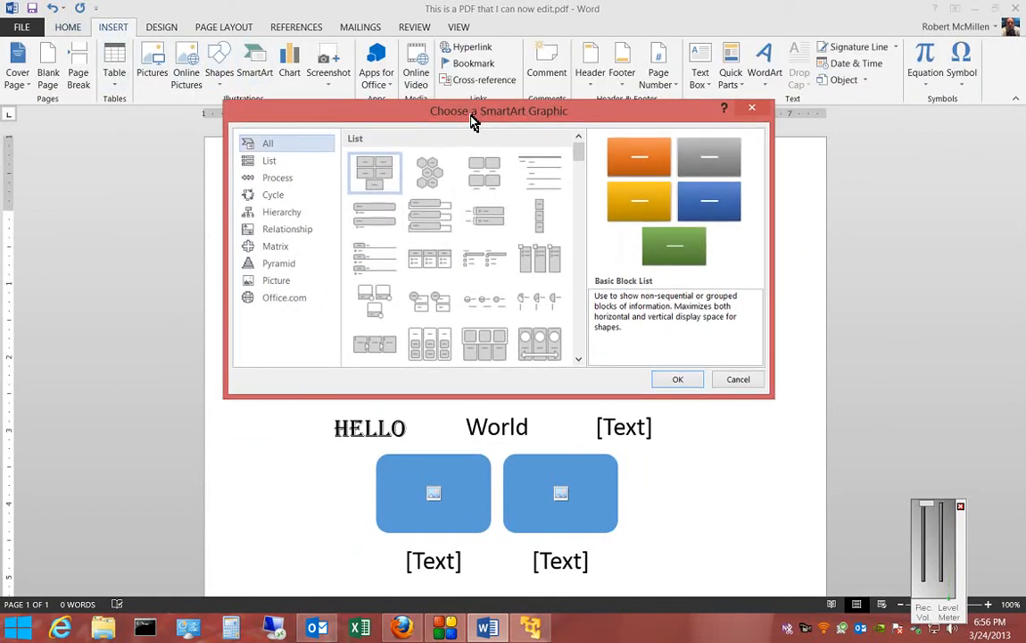
pyautogui.click(679, 378)
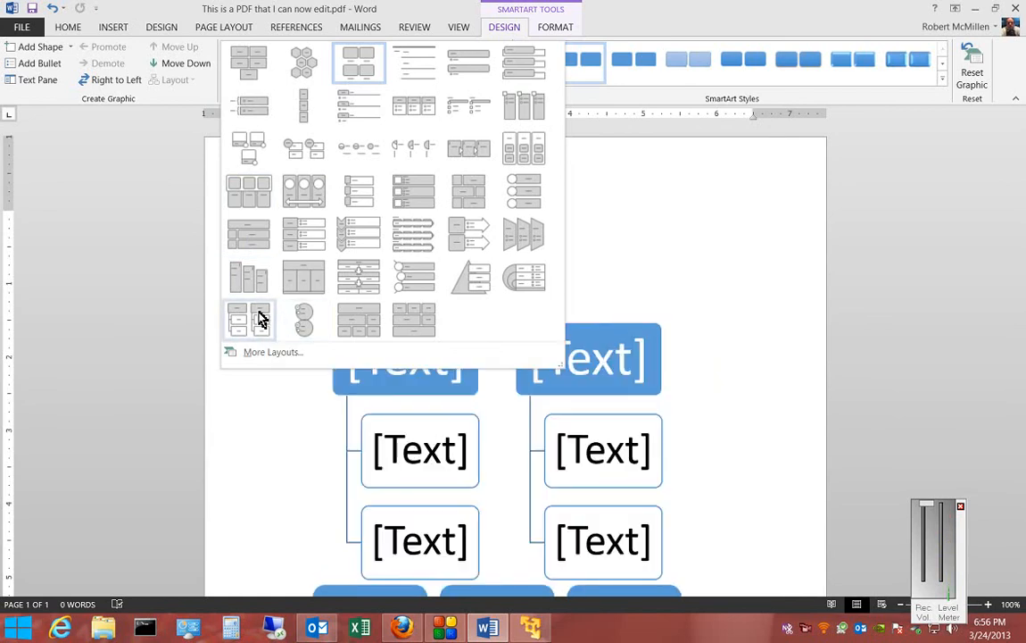
pyautogui.click(248, 320)
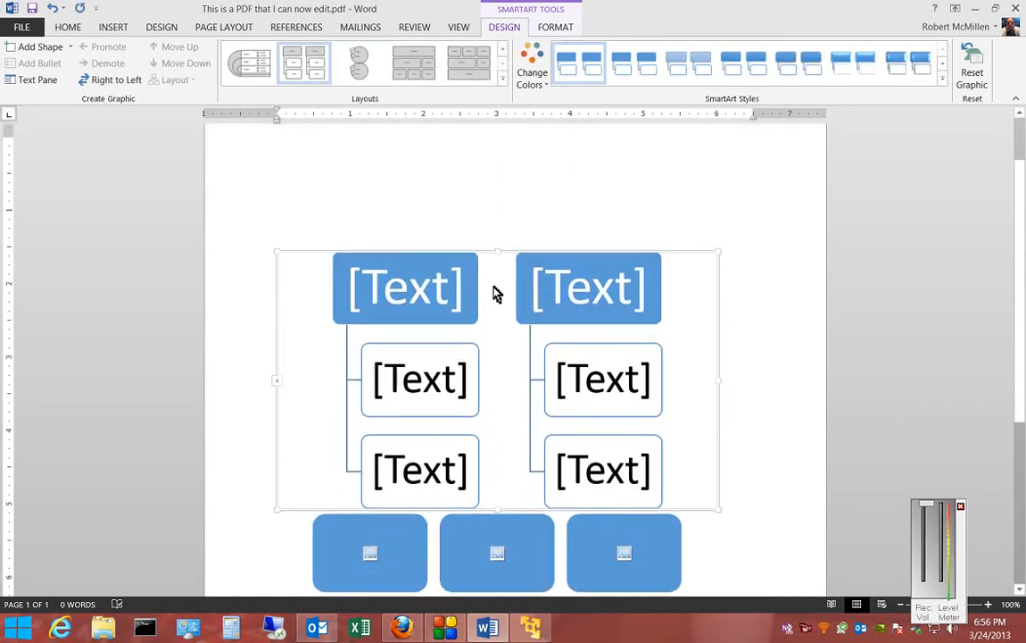